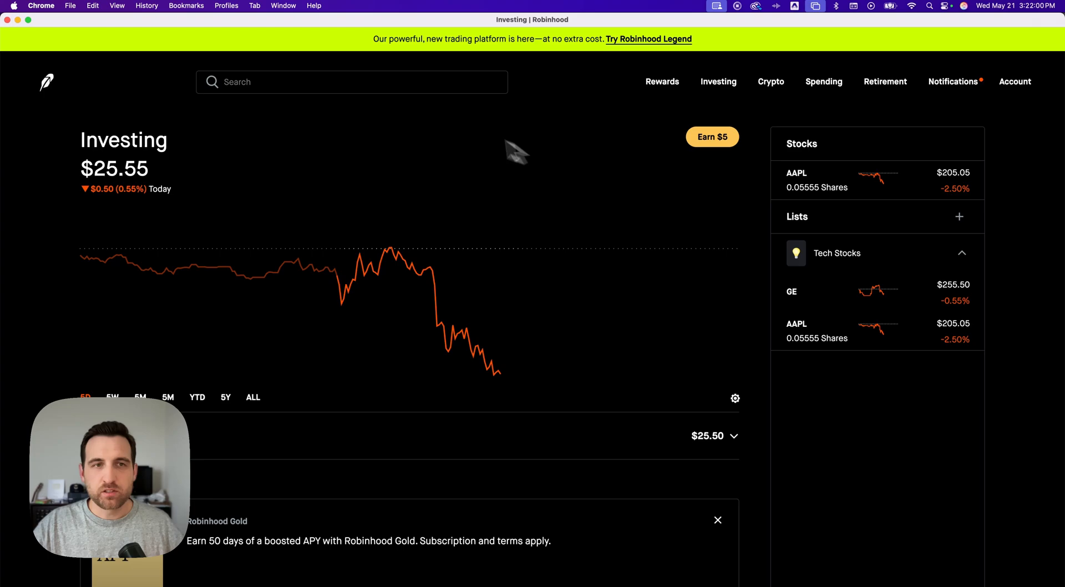
# Open the Robinhood search dropdown showing stock screener suggestions
pyautogui.click(334, 82)
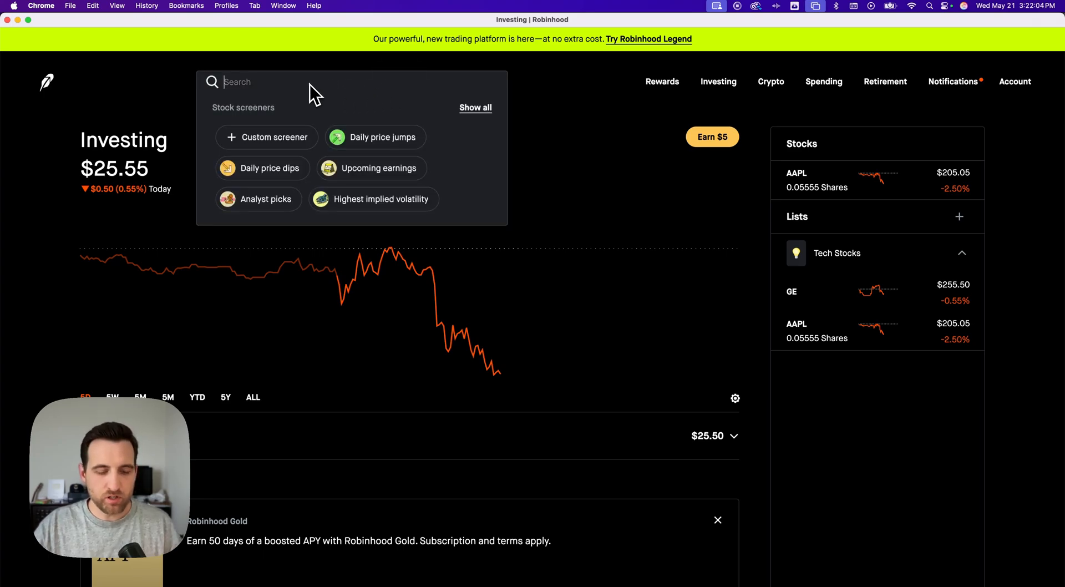
# Search for "etf" to list funds like SPY, IWM, VOO and ETF lists
pyautogui.write('etf')
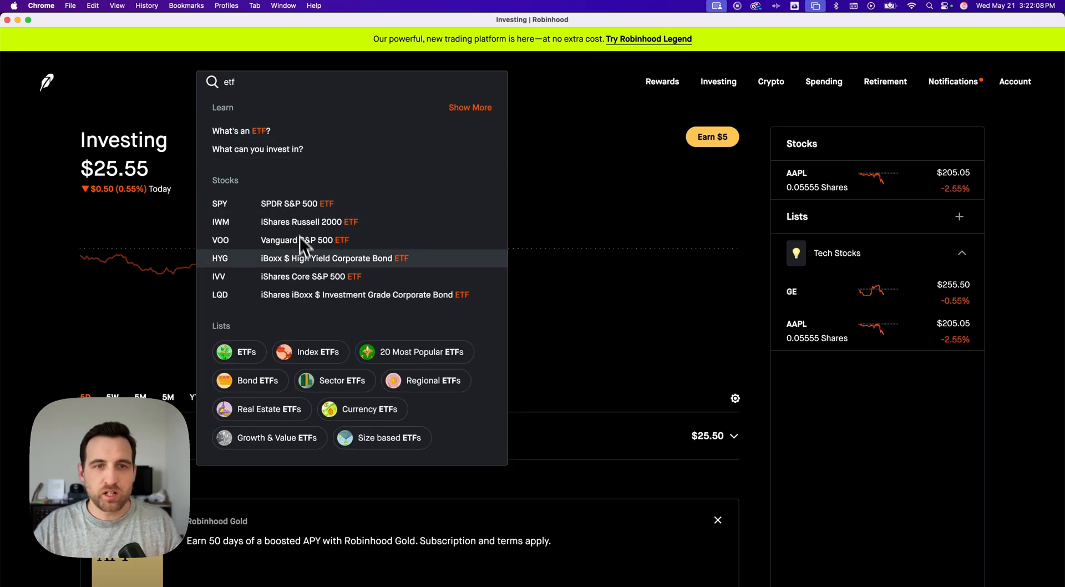
pyautogui.moveTo(307, 229)
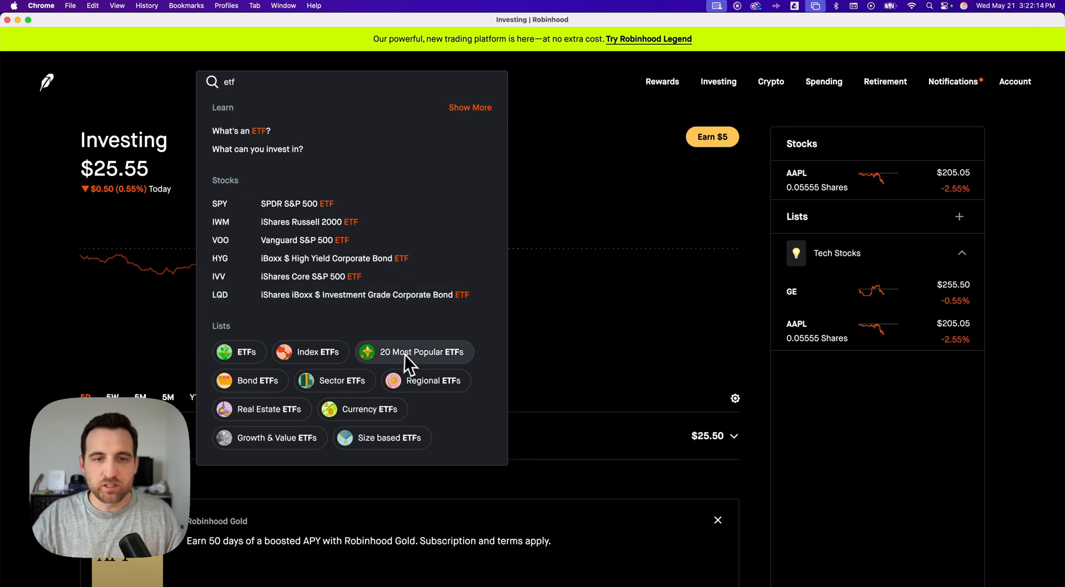
pyautogui.moveTo(340, 364)
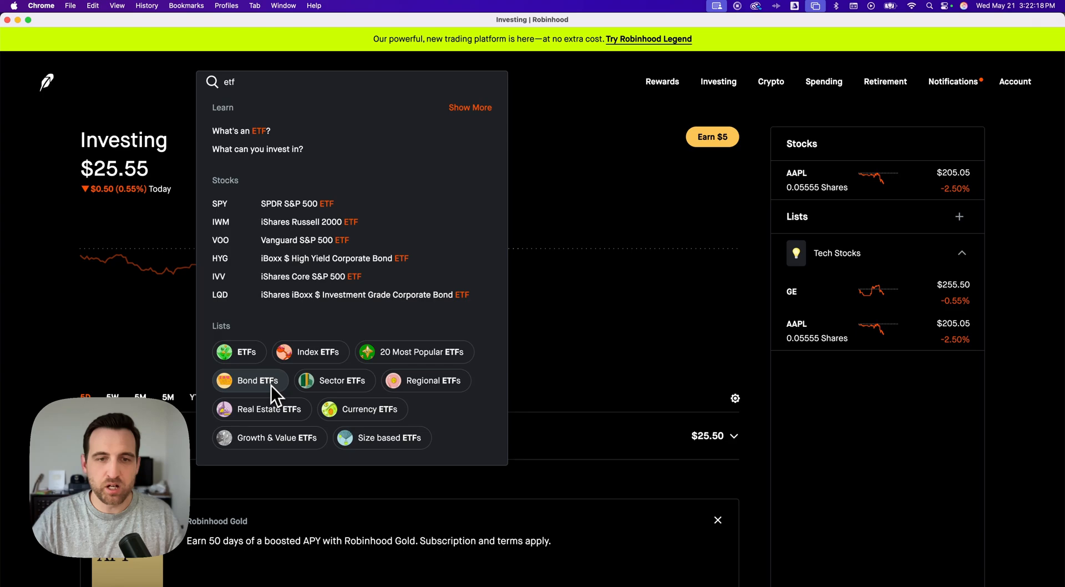
pyautogui.moveTo(337, 367)
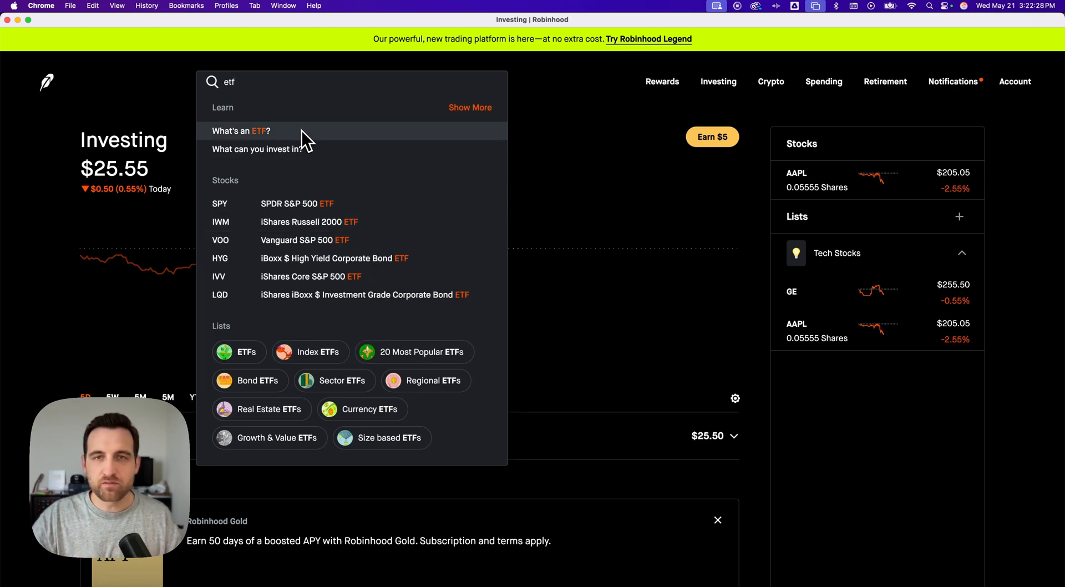
pyautogui.moveTo(323, 211)
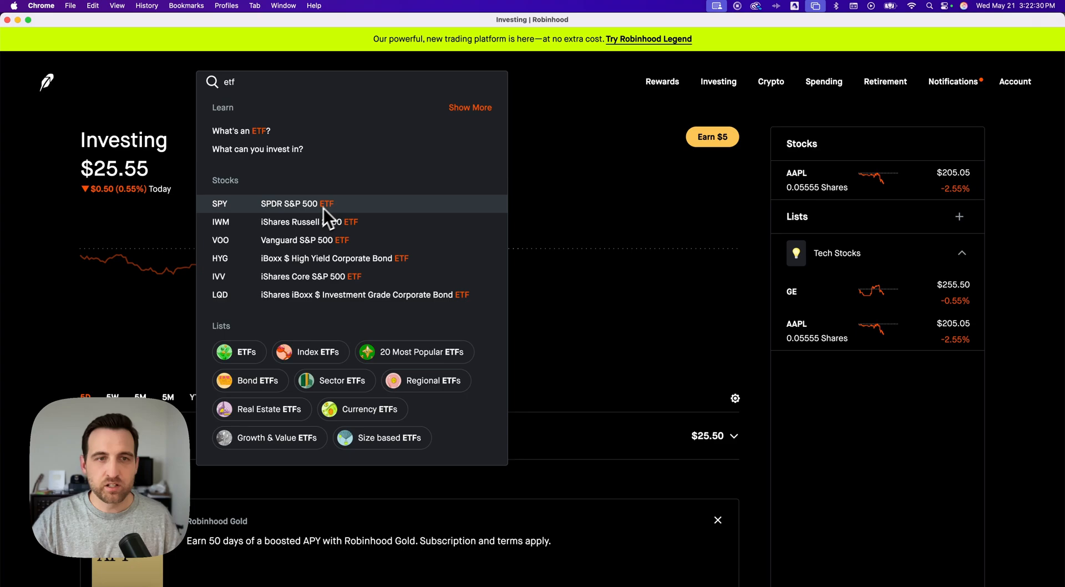
pyautogui.moveTo(329, 212)
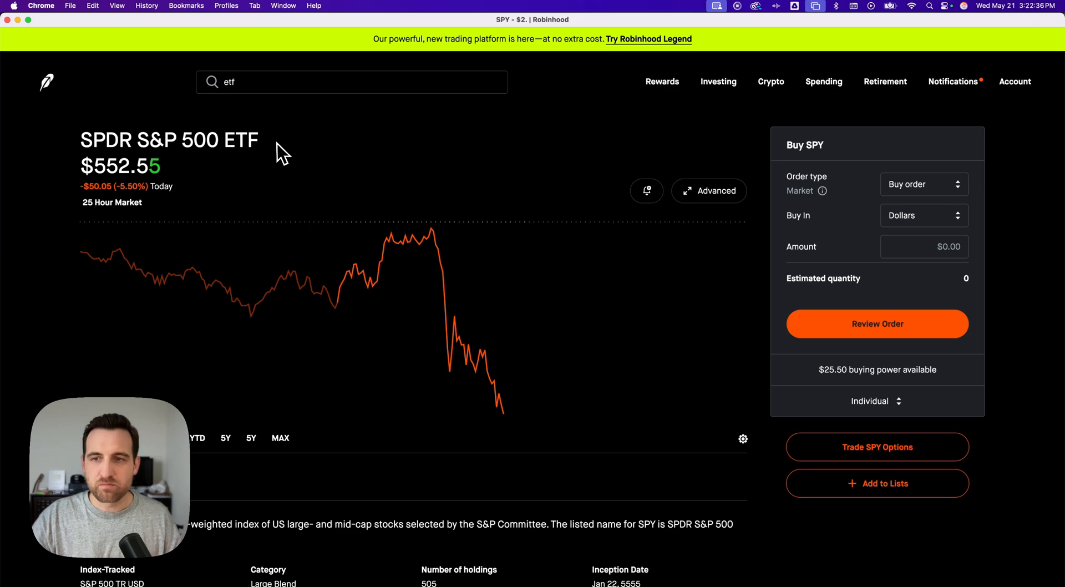
pyautogui.moveTo(836, 163)
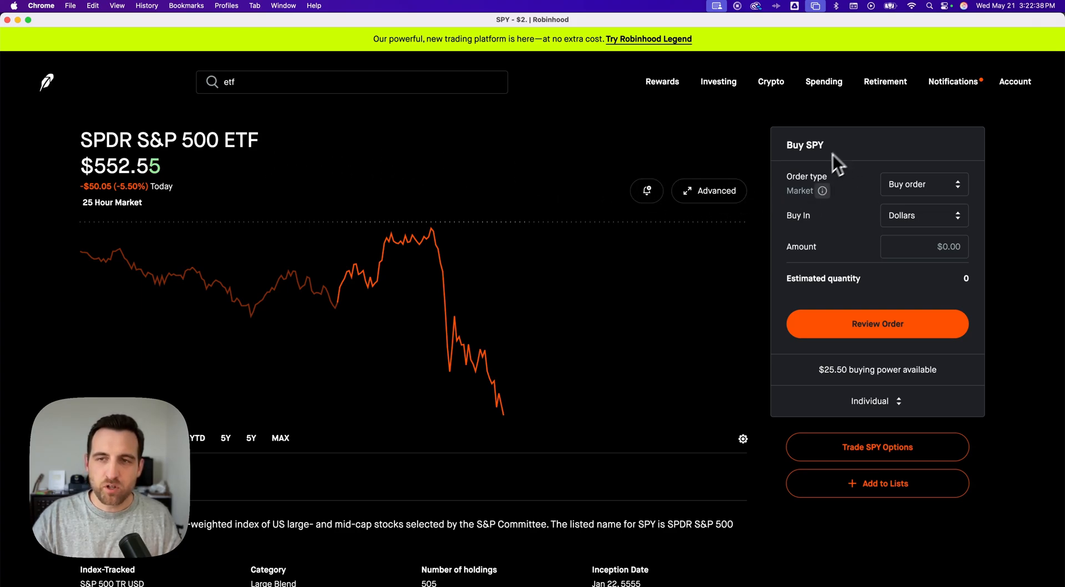
pyautogui.moveTo(874, 165)
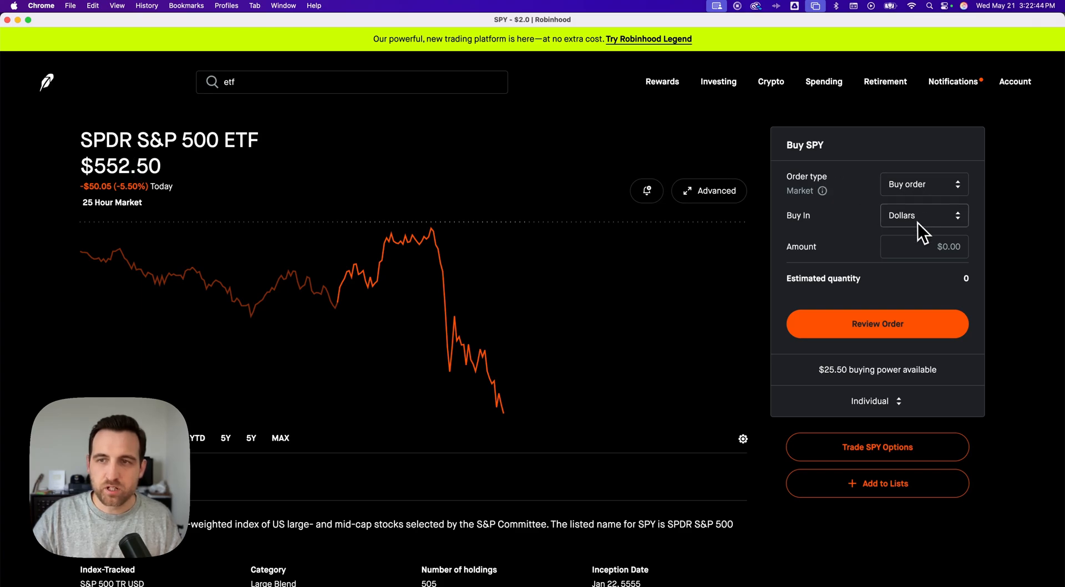
# Enter a $5 dollar-based SPY market buy, estimating about 0.00555 shares
pyautogui.click(924, 215)
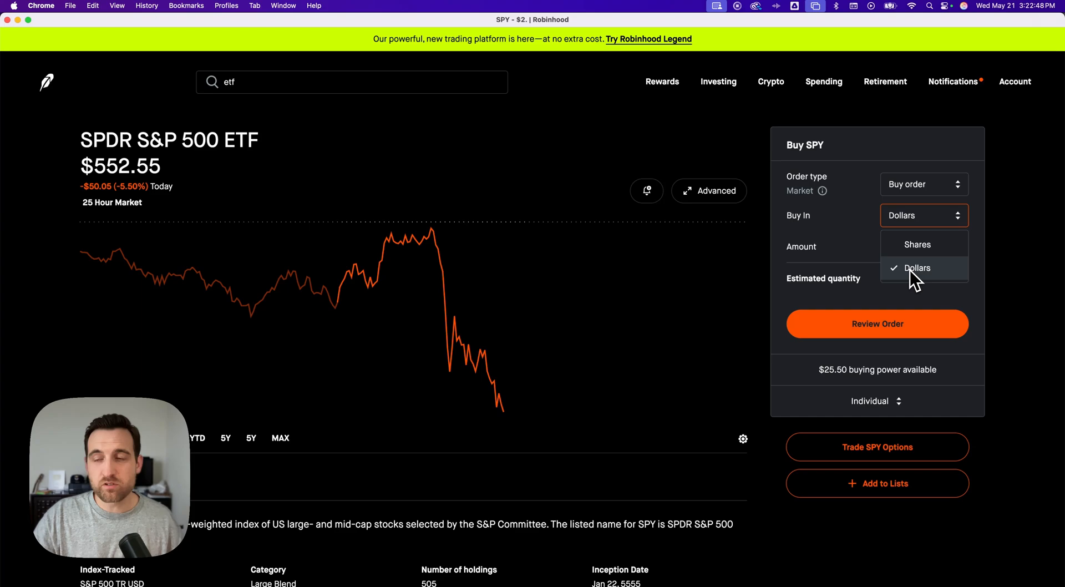
pyautogui.click(917, 268)
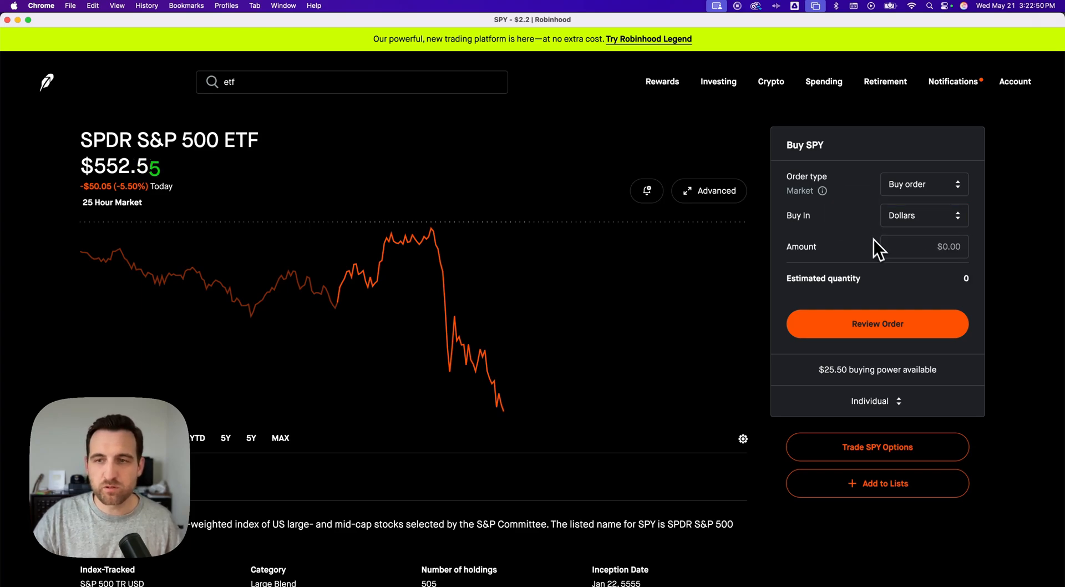
pyautogui.write('5.00')
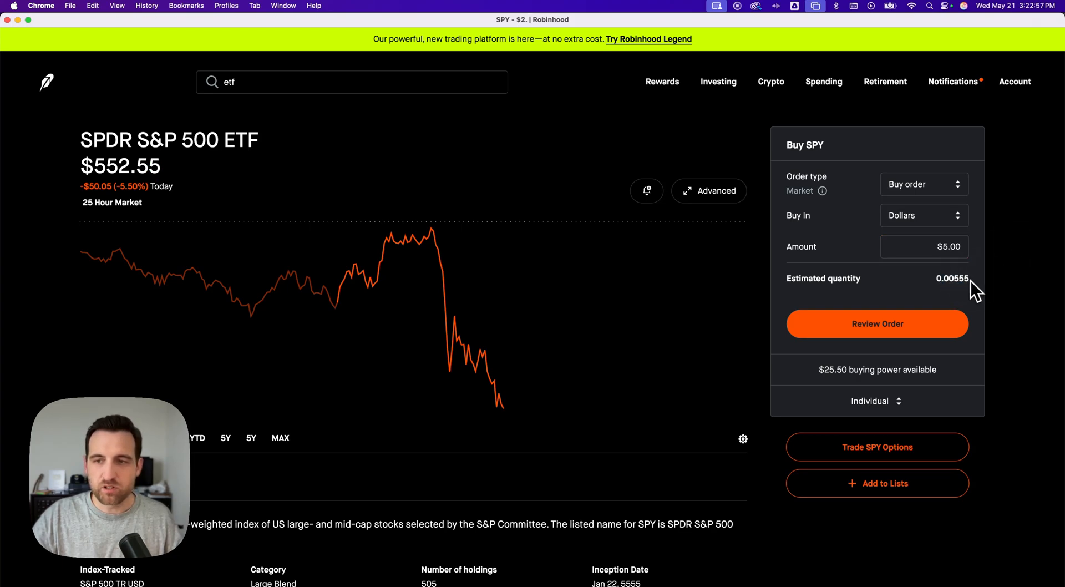
pyautogui.moveTo(880, 333)
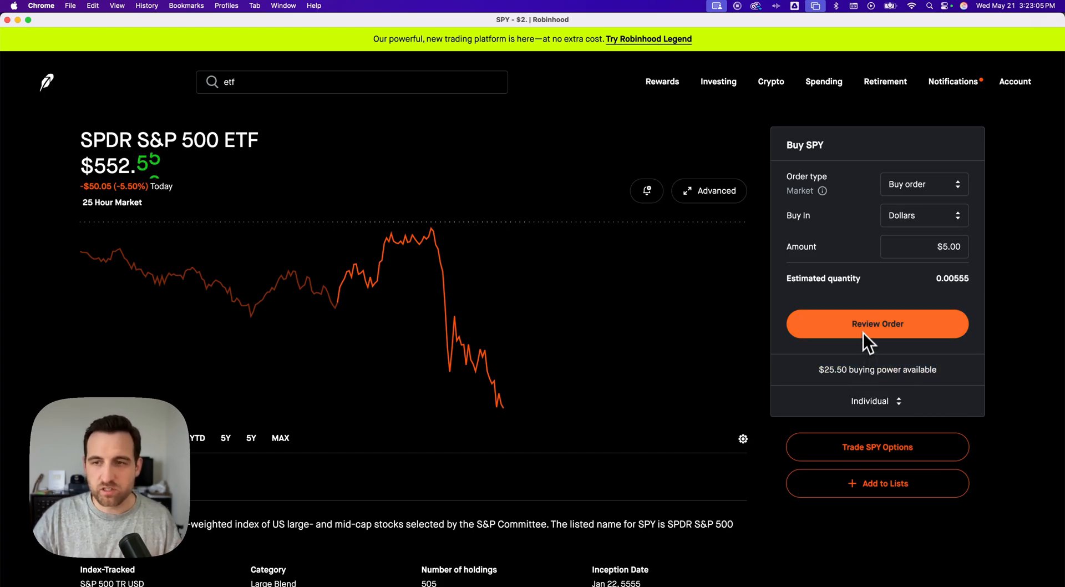
# Review the SPY order summary (~0.00555 shares at $552.55) and reopen the ETF search
pyautogui.click(878, 324)
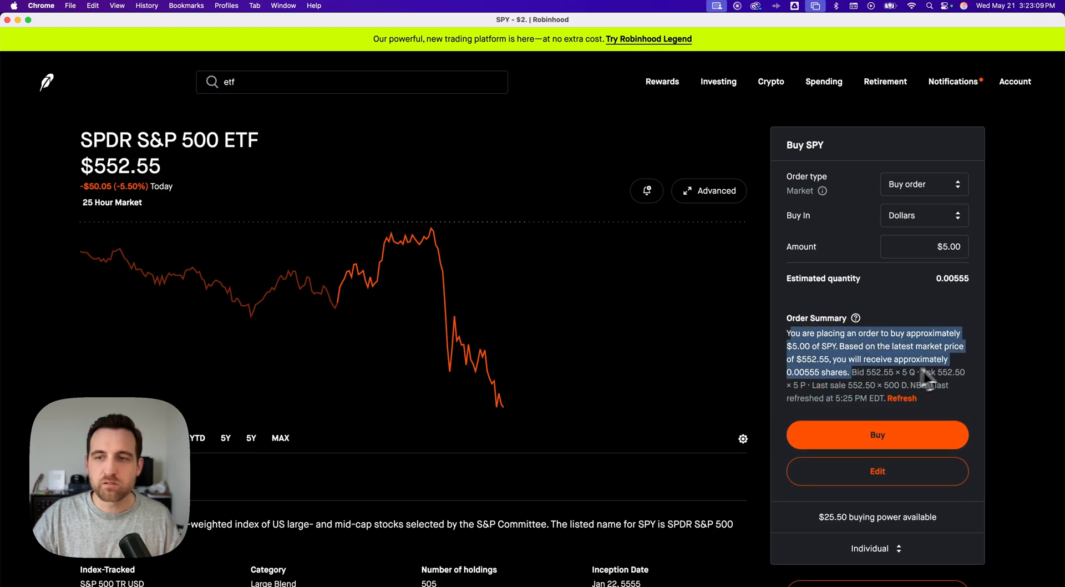
pyautogui.moveTo(973, 358)
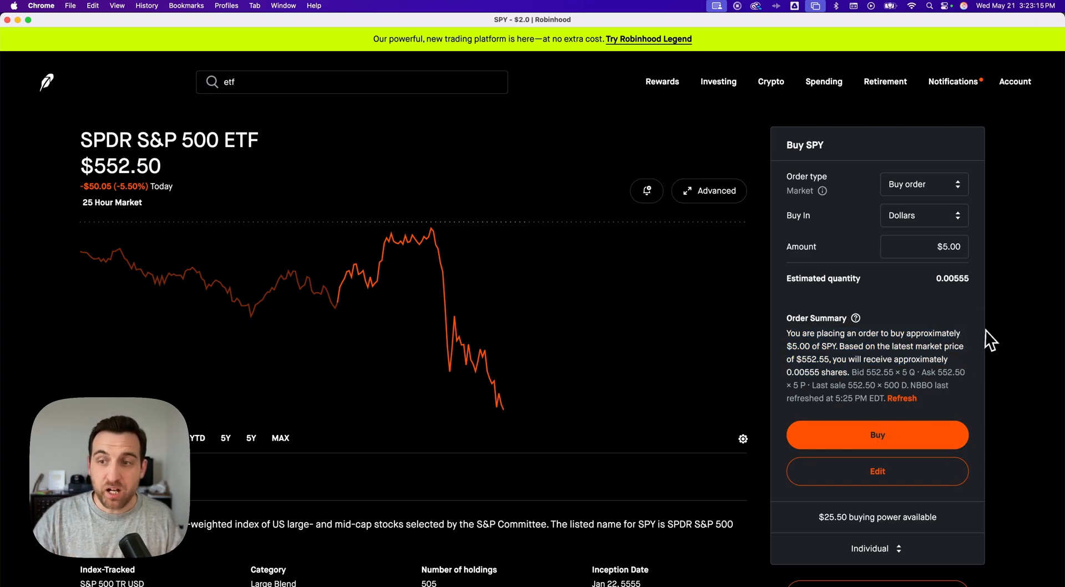
pyautogui.doubleClick(219, 140)
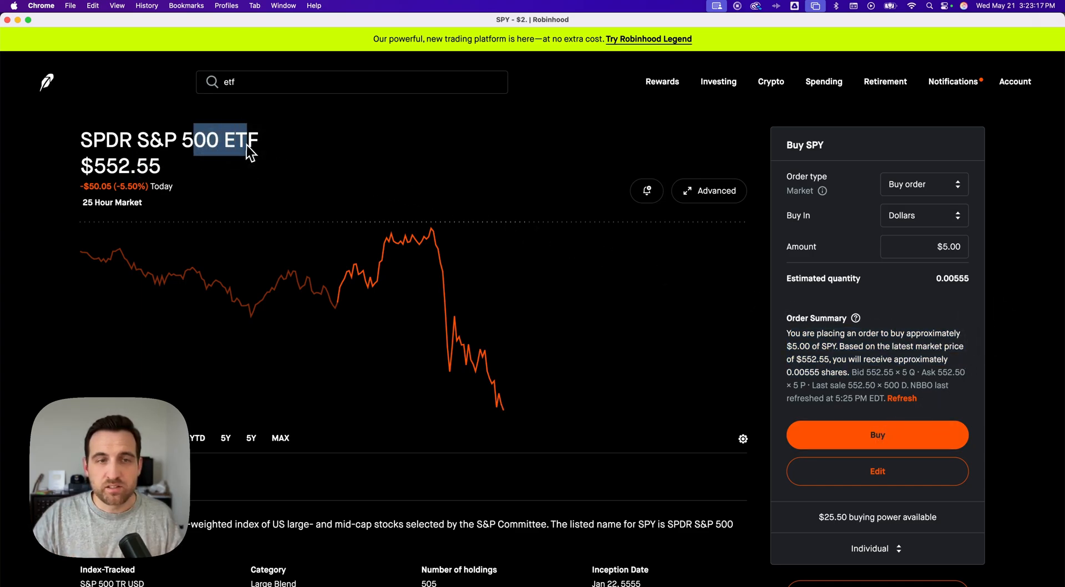
pyautogui.moveTo(312, 143)
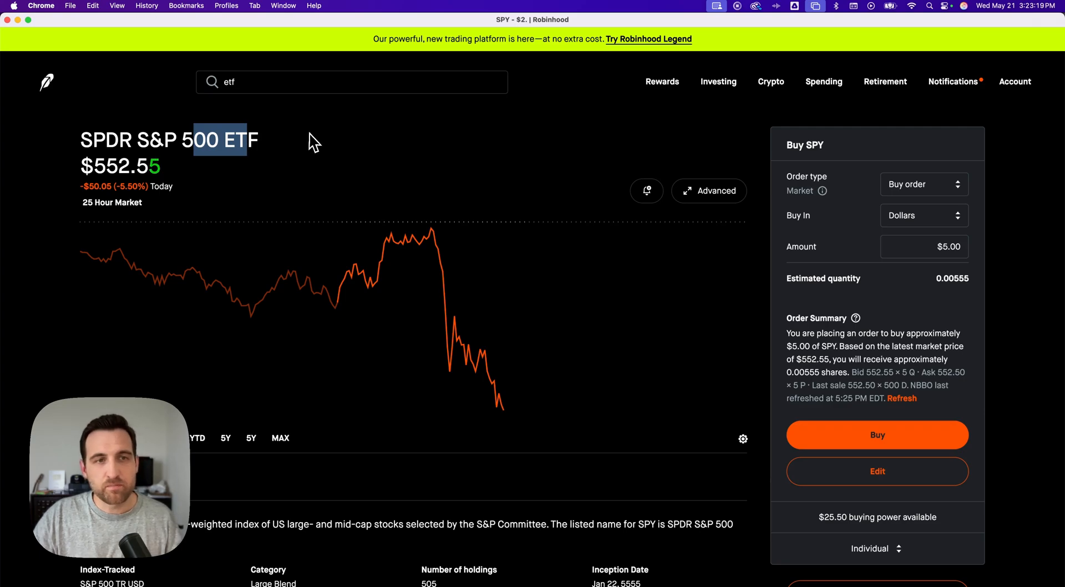
pyautogui.click(351, 82)
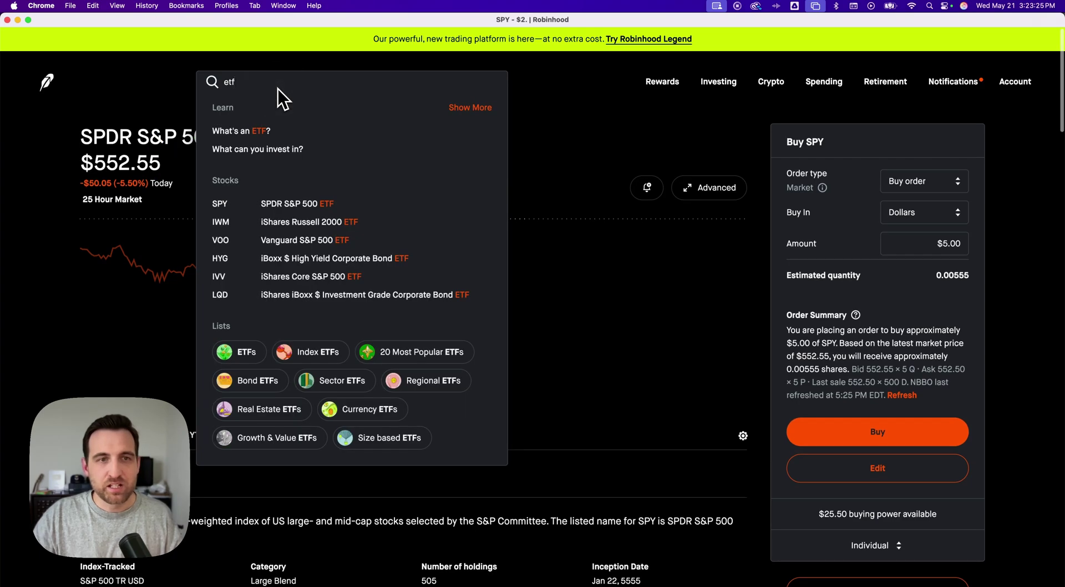
pyautogui.moveTo(294, 298)
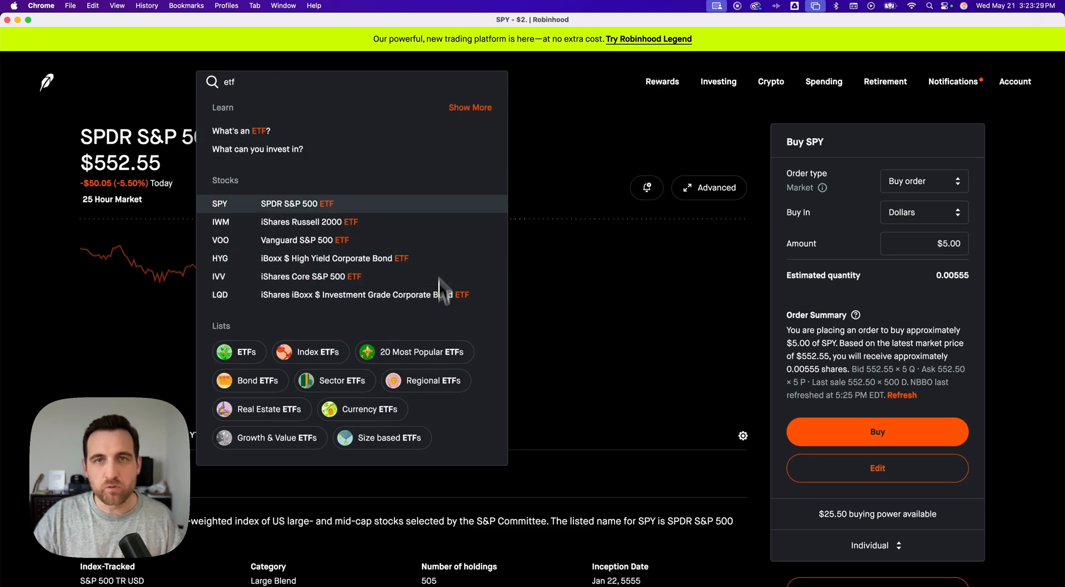
pyautogui.moveTo(560, 168)
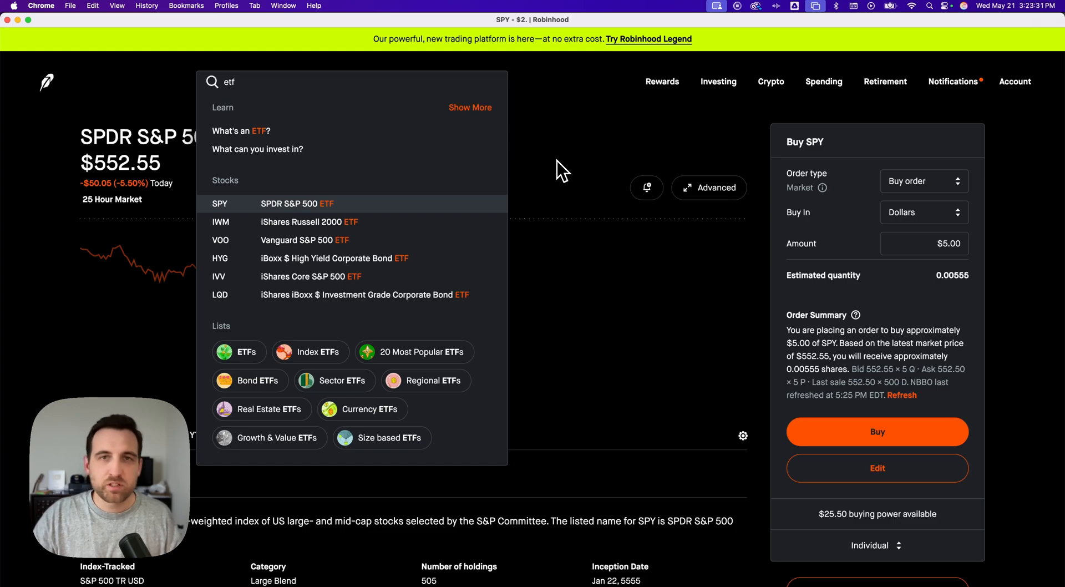